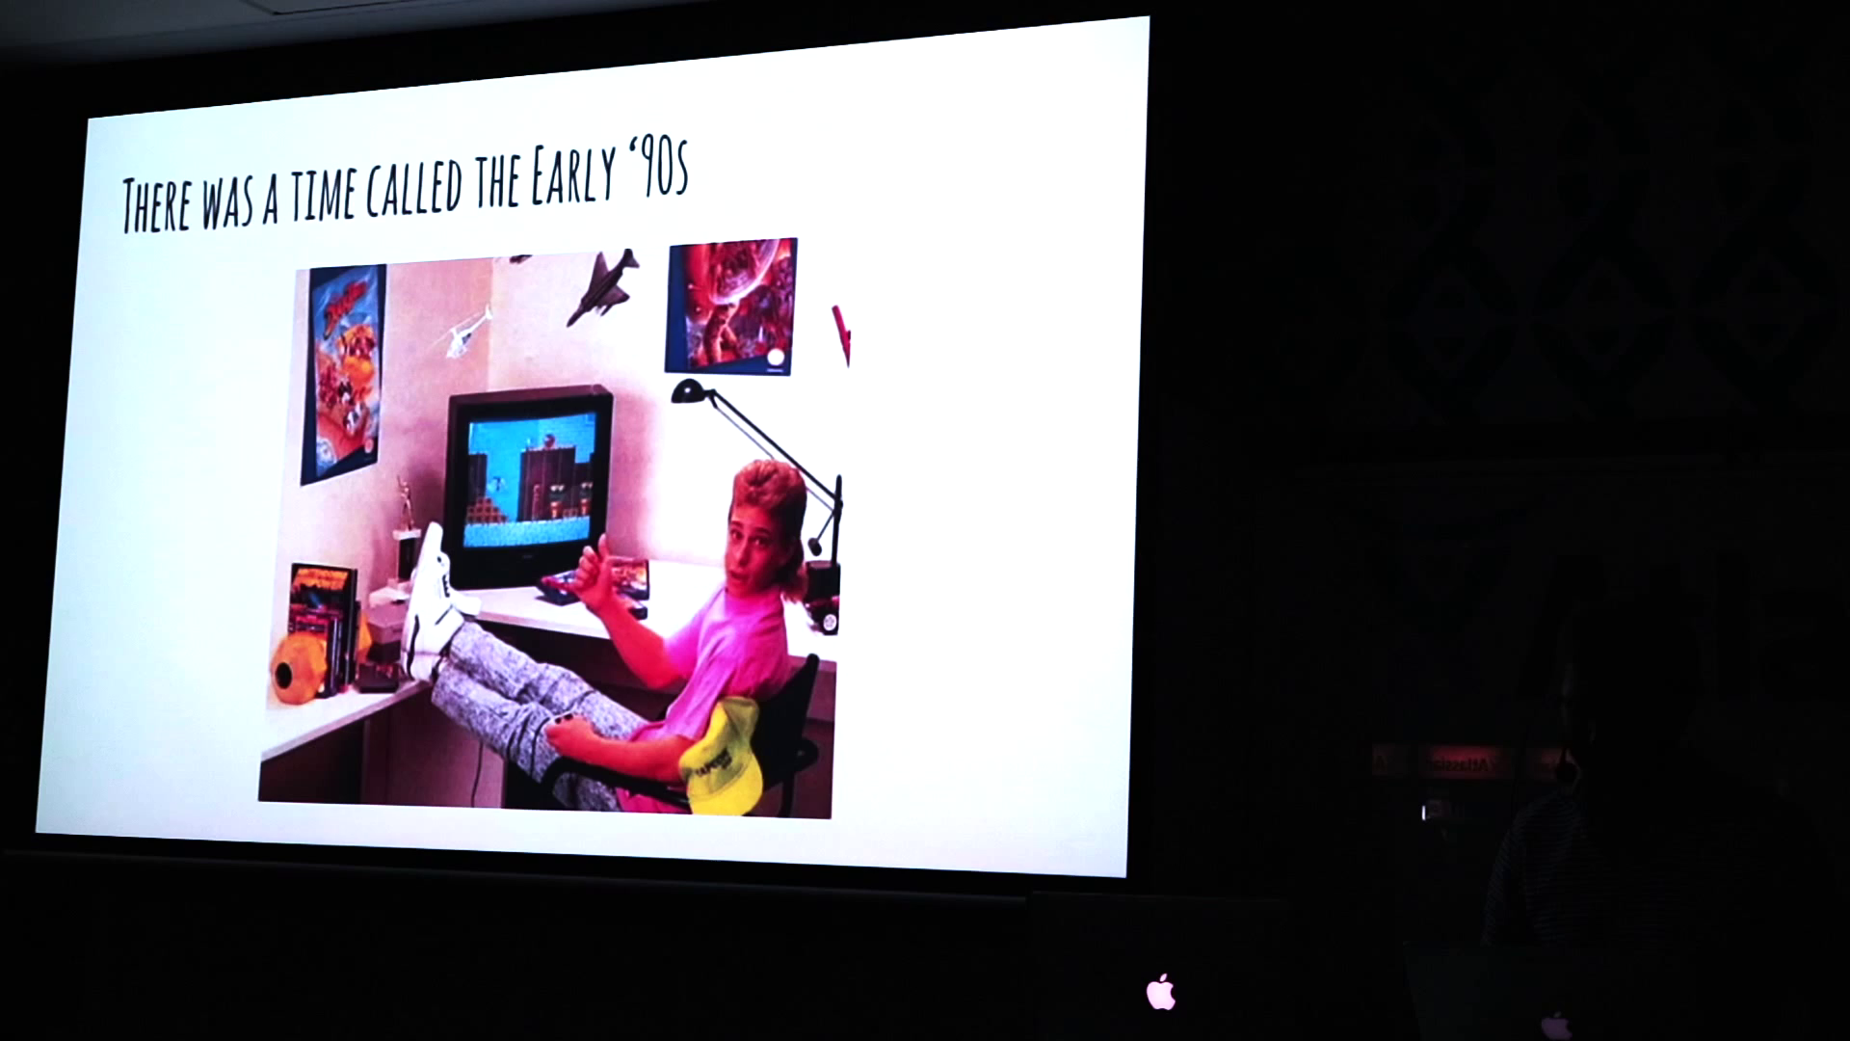
pyautogui.press('right')
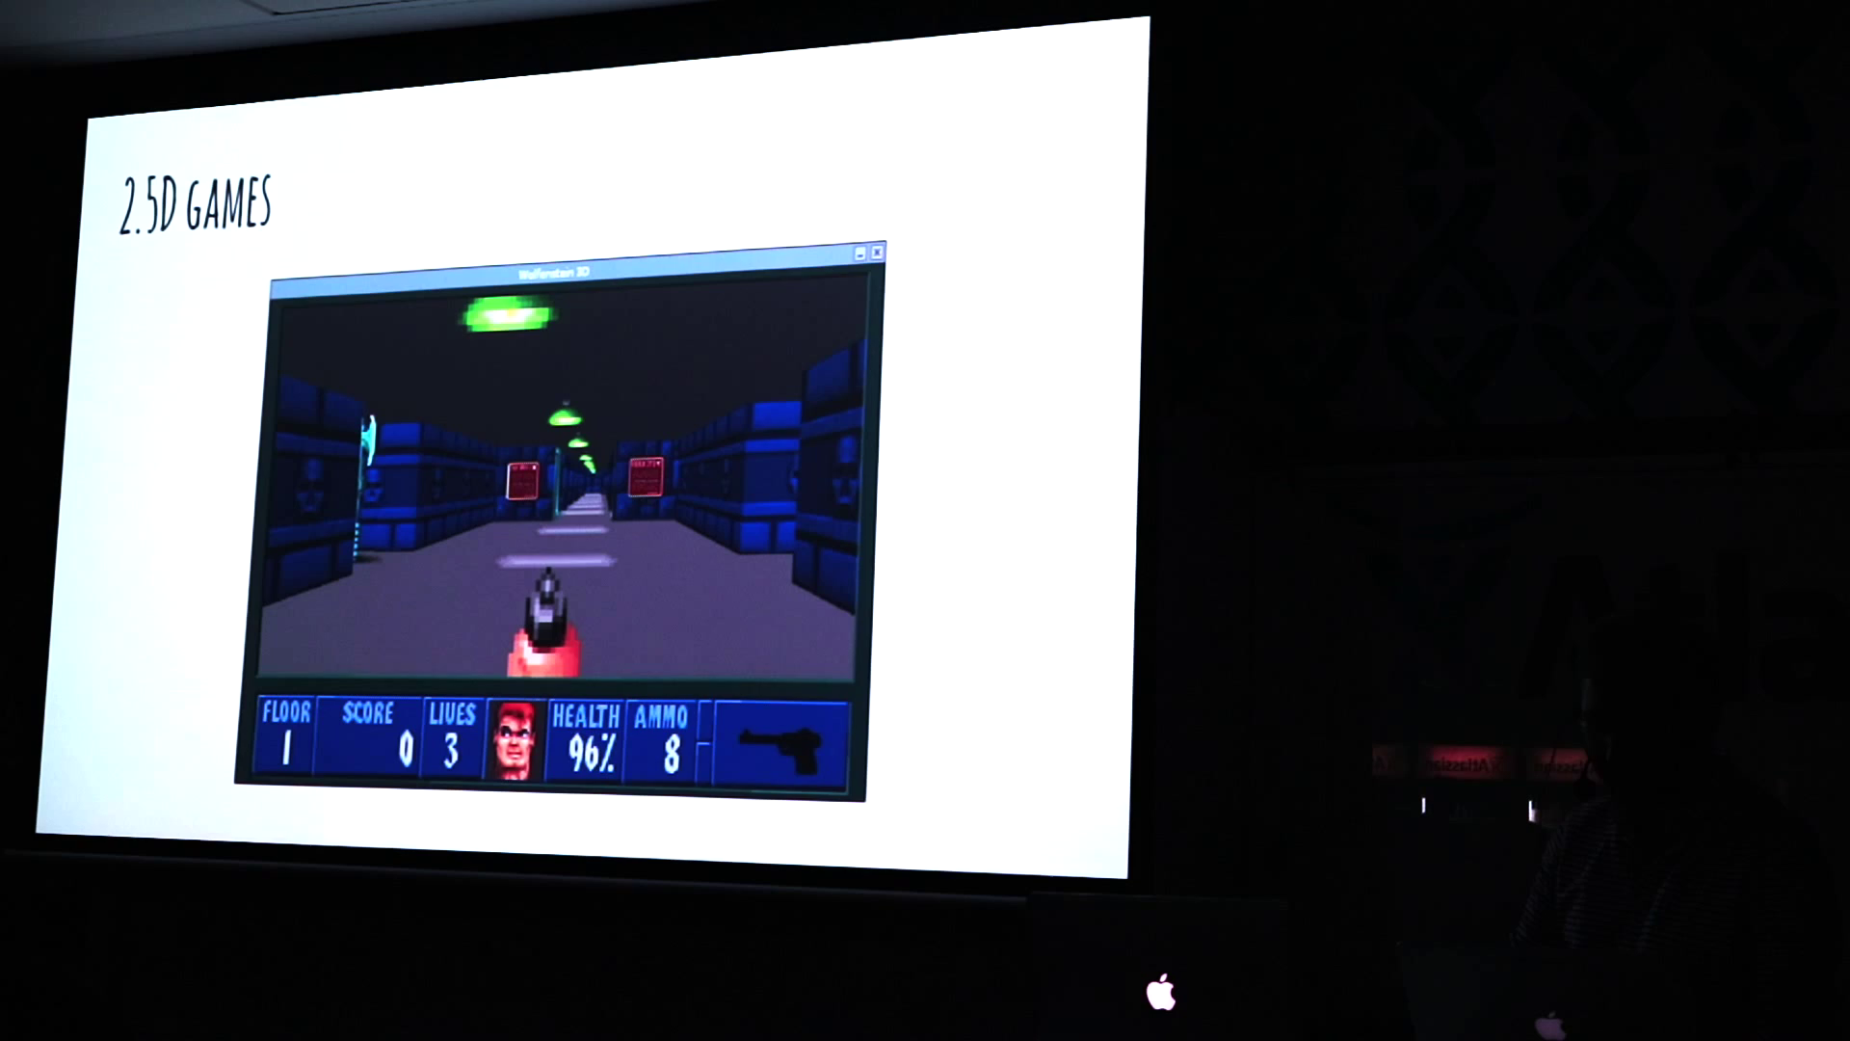
pyautogui.press('Right')
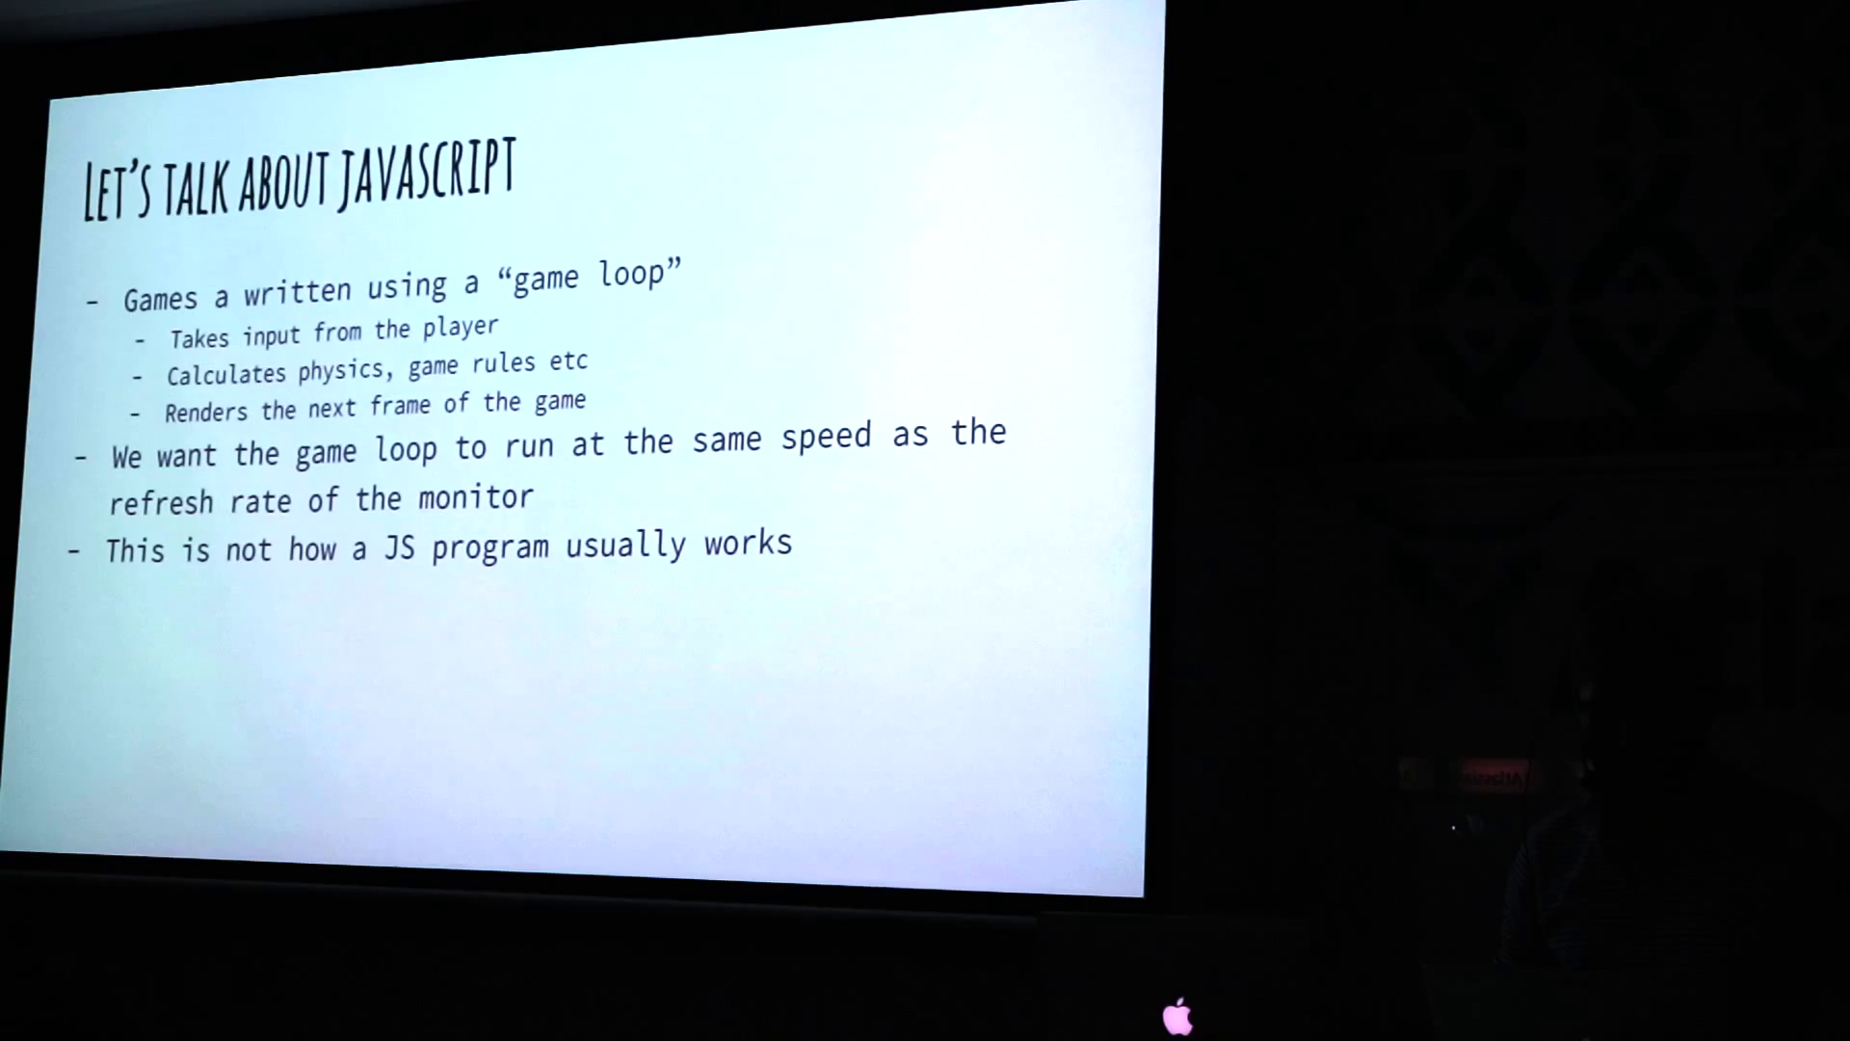
pyautogui.press('Right')
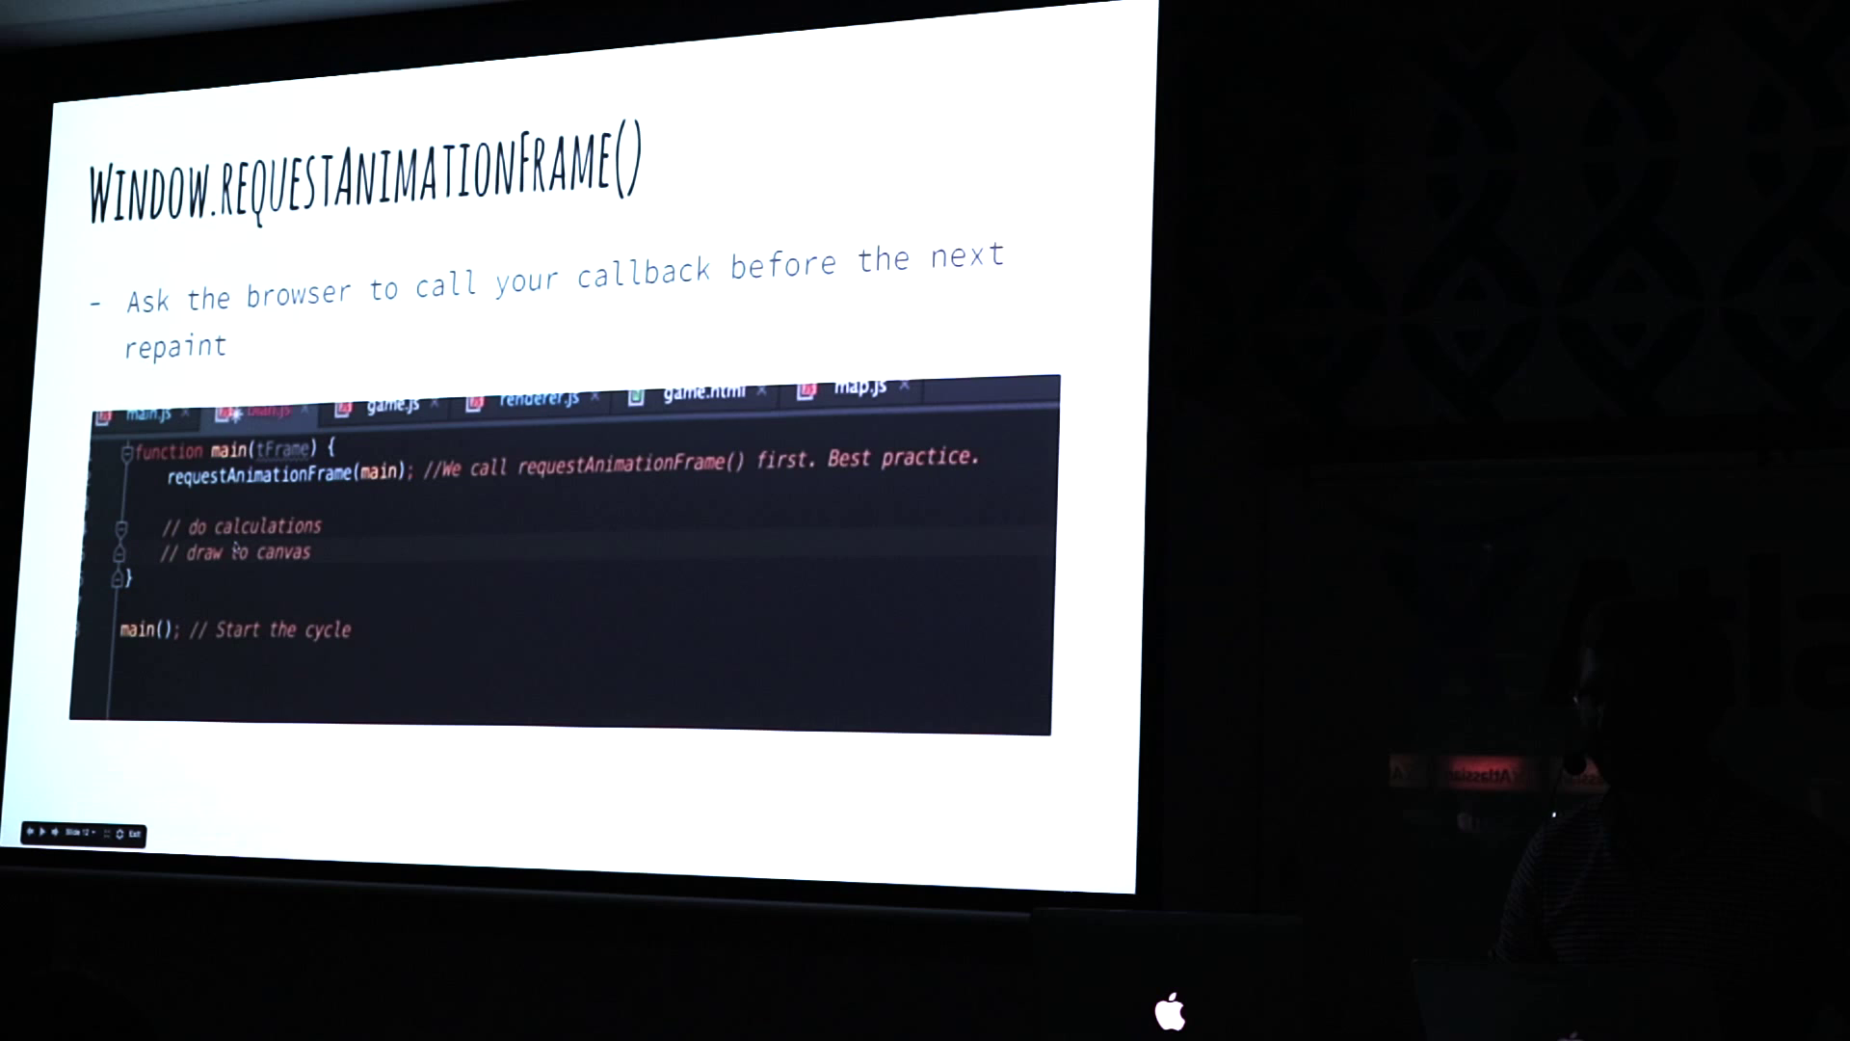
pyautogui.press('right')
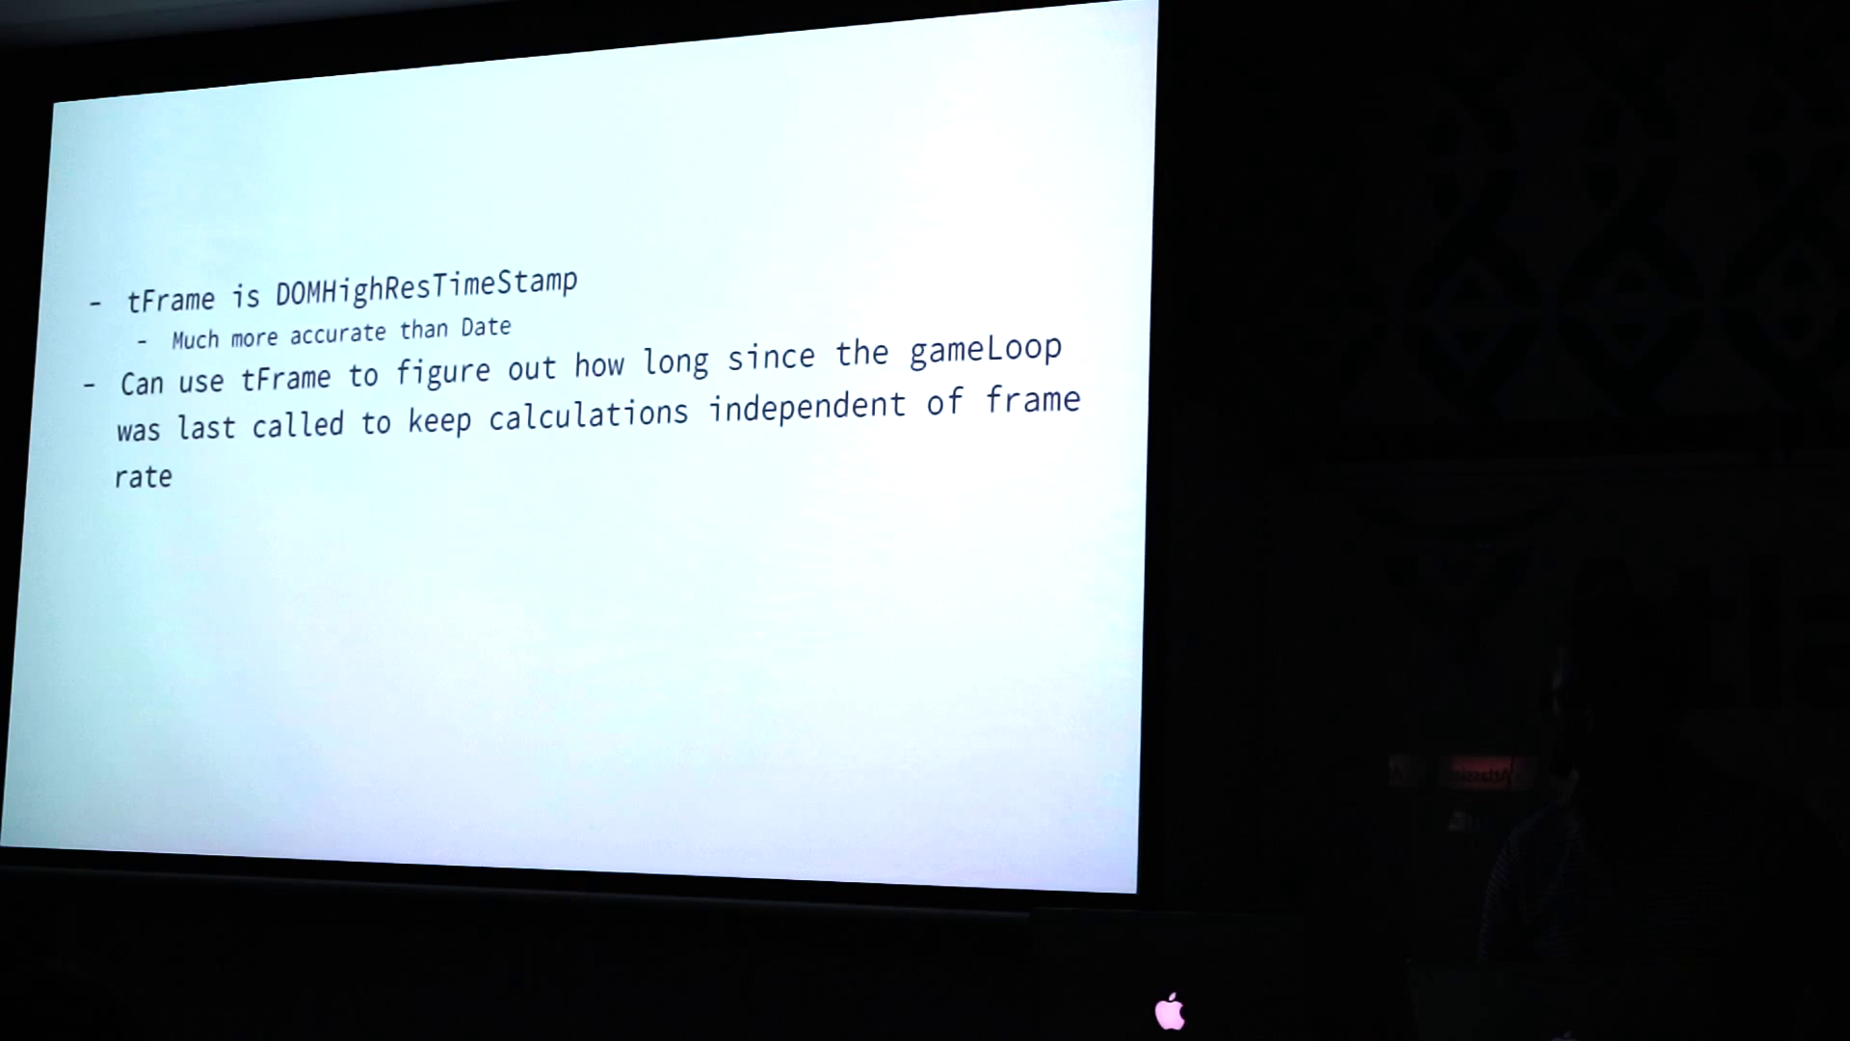